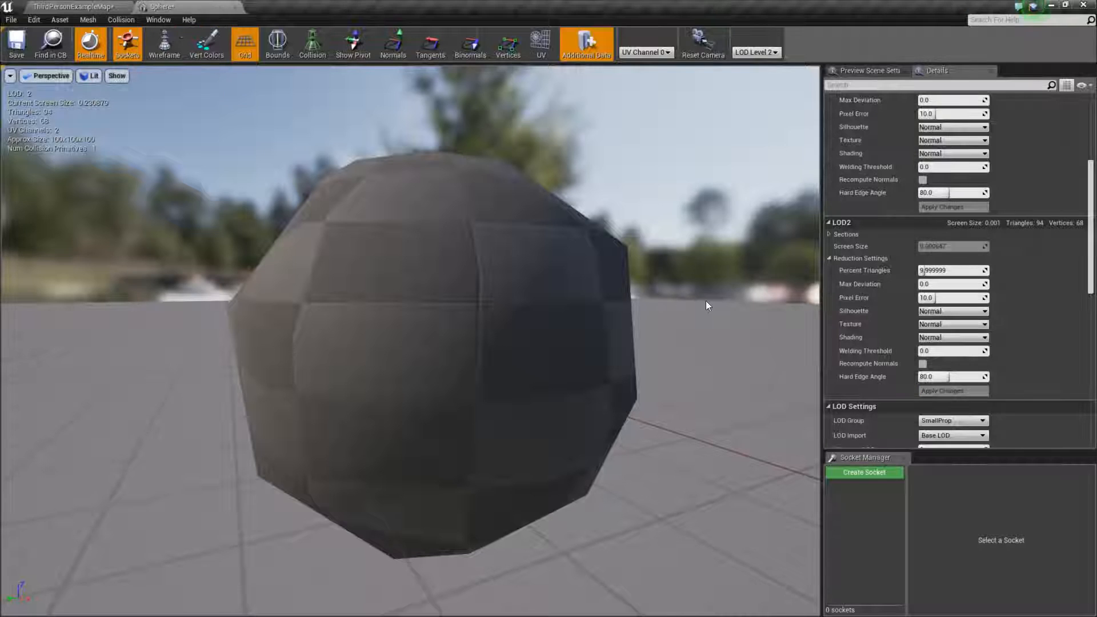
Preview the sphere mesh at automatic LOD, LOD Level 1 and LOD Level 2 in turn
left_click(757, 52)
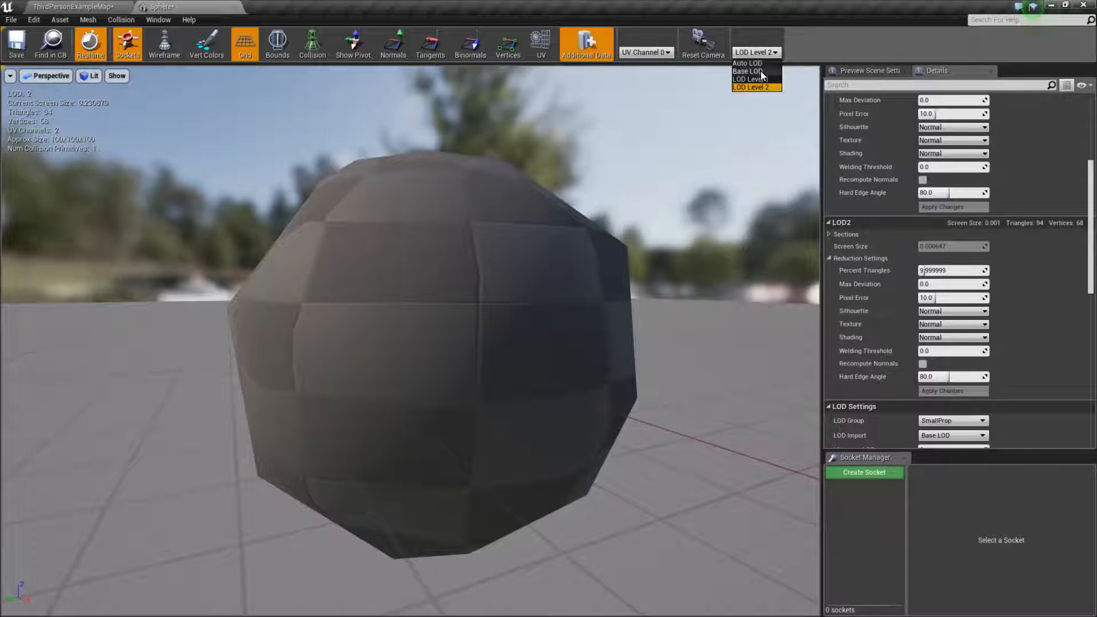
left_click(750, 63)
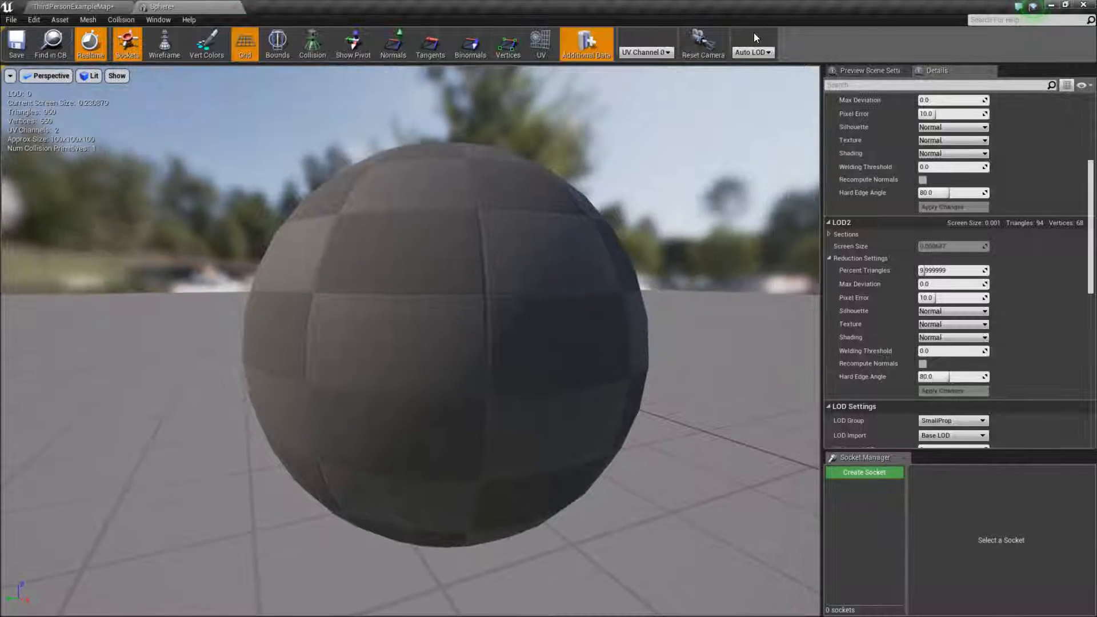
left_click(753, 51)
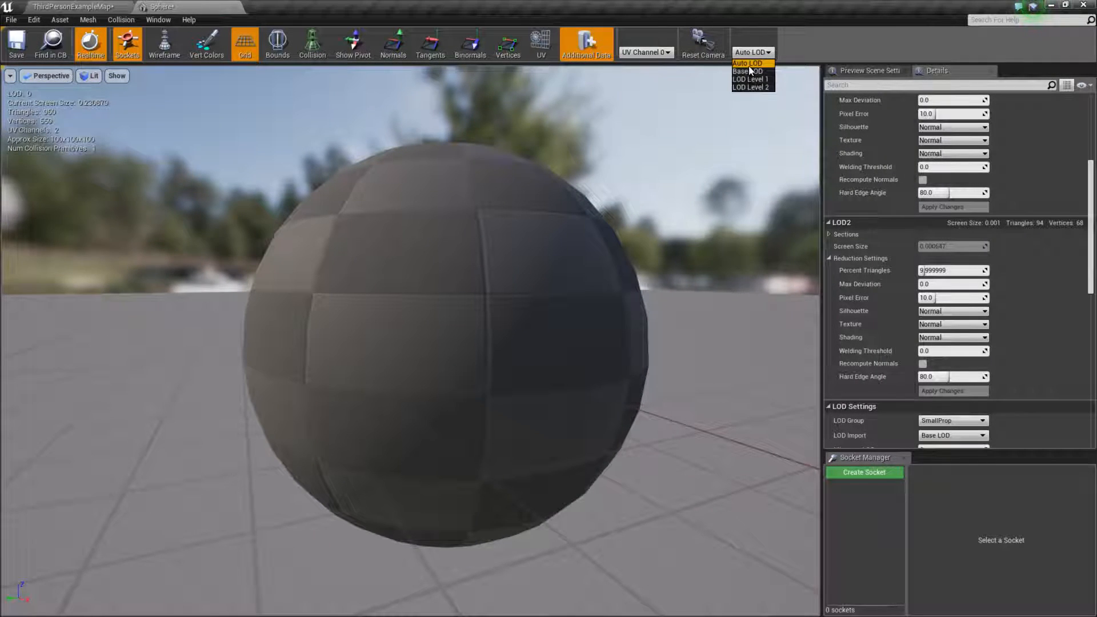
left_click(752, 78)
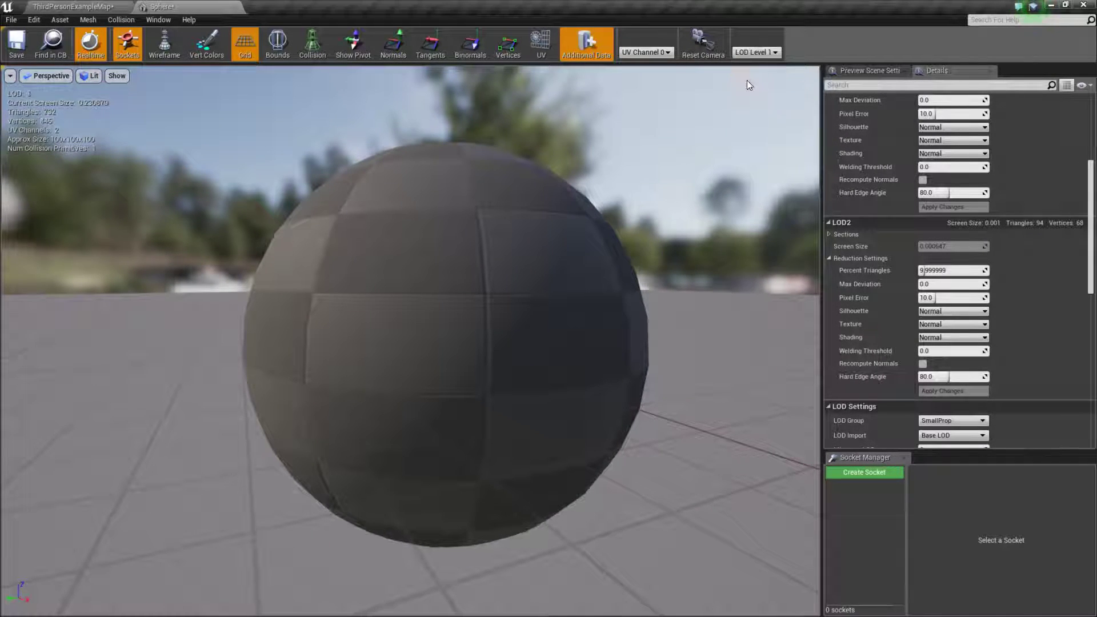
left_click(757, 52)
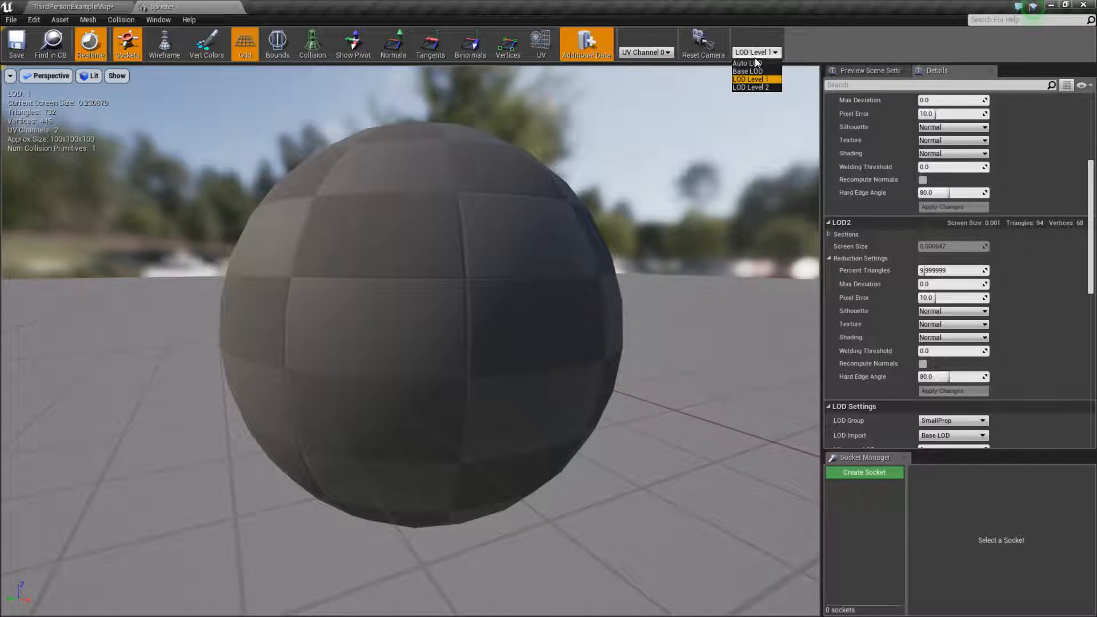
left_click(756, 86)
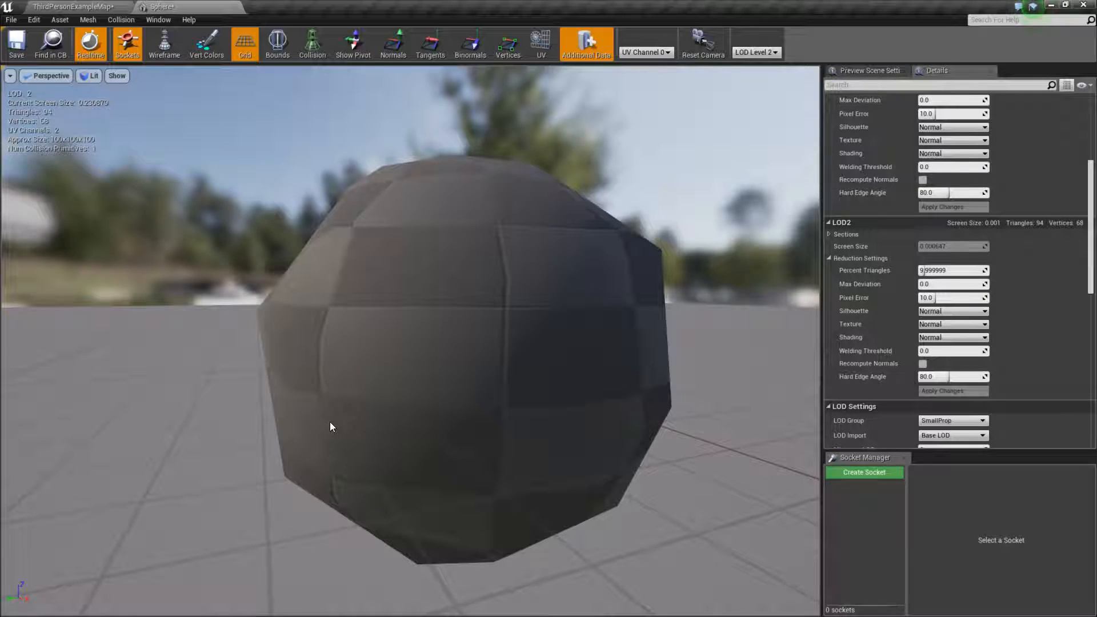
mouse_move(411, 310)
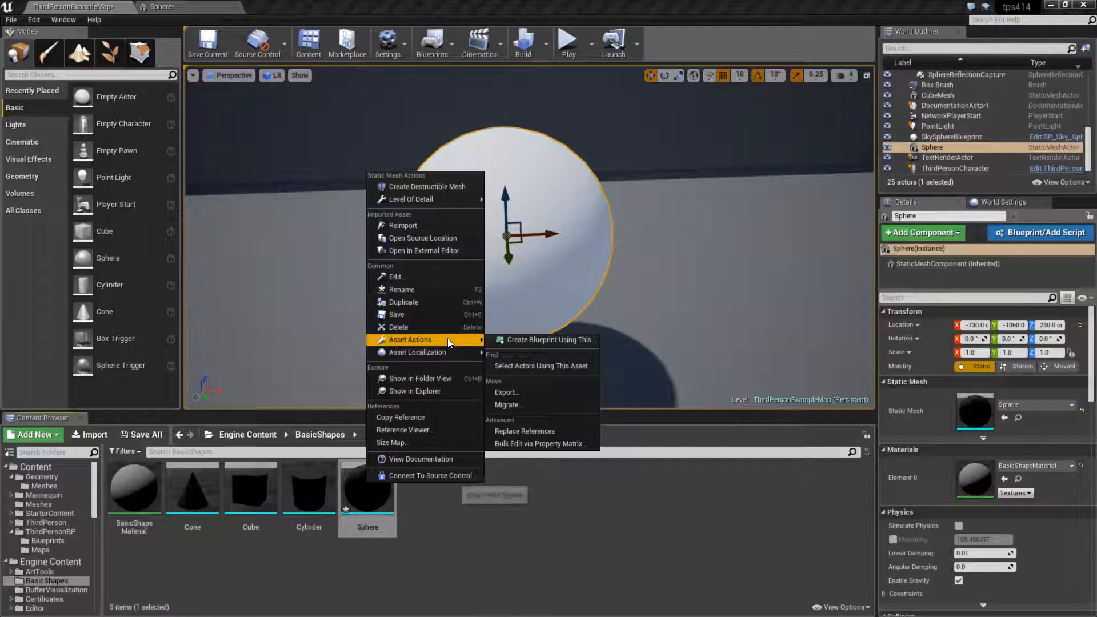
mouse_move(540, 405)
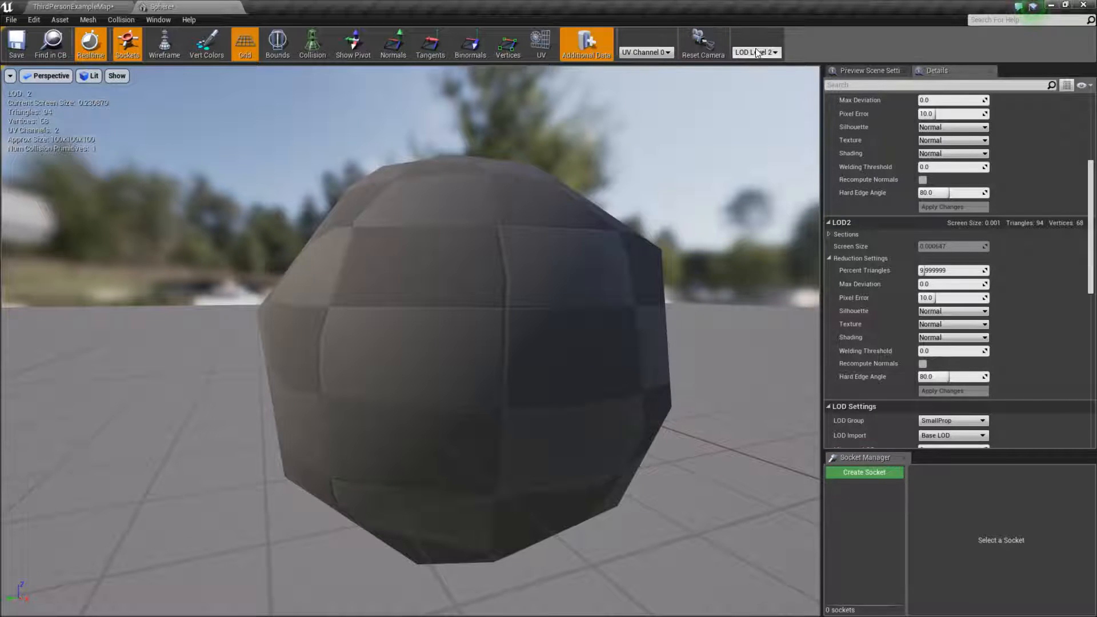
mouse_move(431, 296)
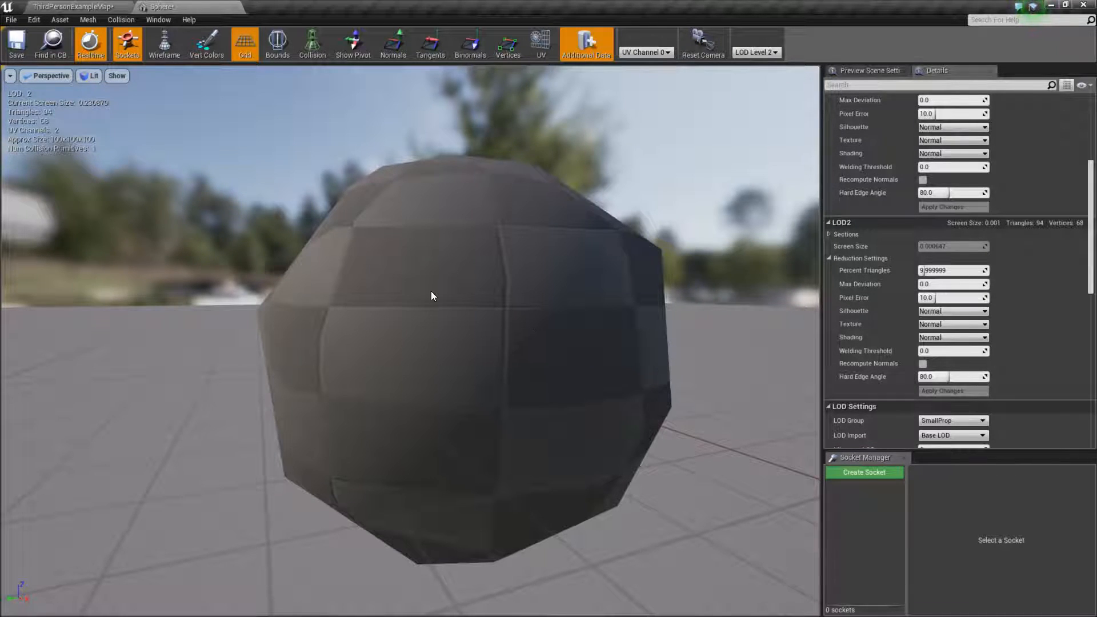
mouse_move(407, 246)
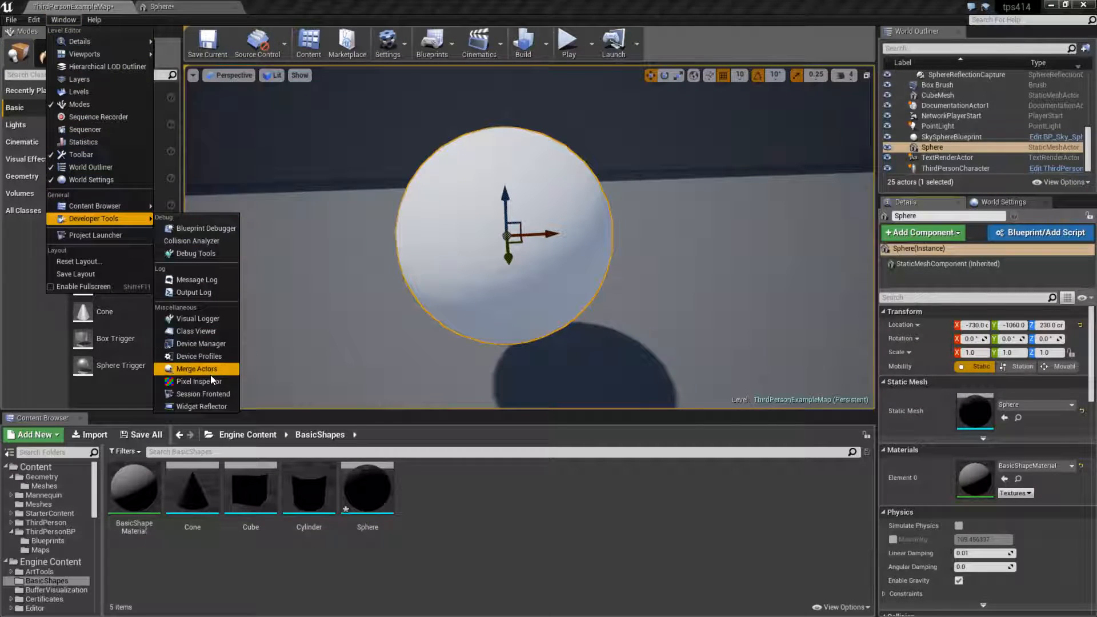
In Merge Actors, choose a specific LOD level (LOD 2) for the sphere and start the merge
left_click(199, 368)
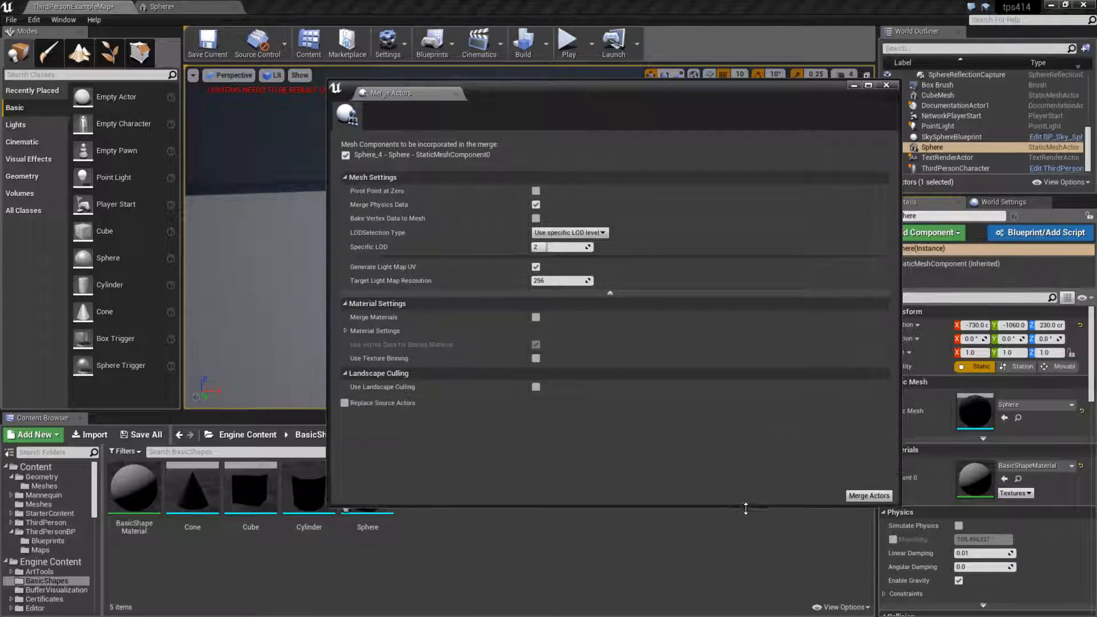
left_click(569, 234)
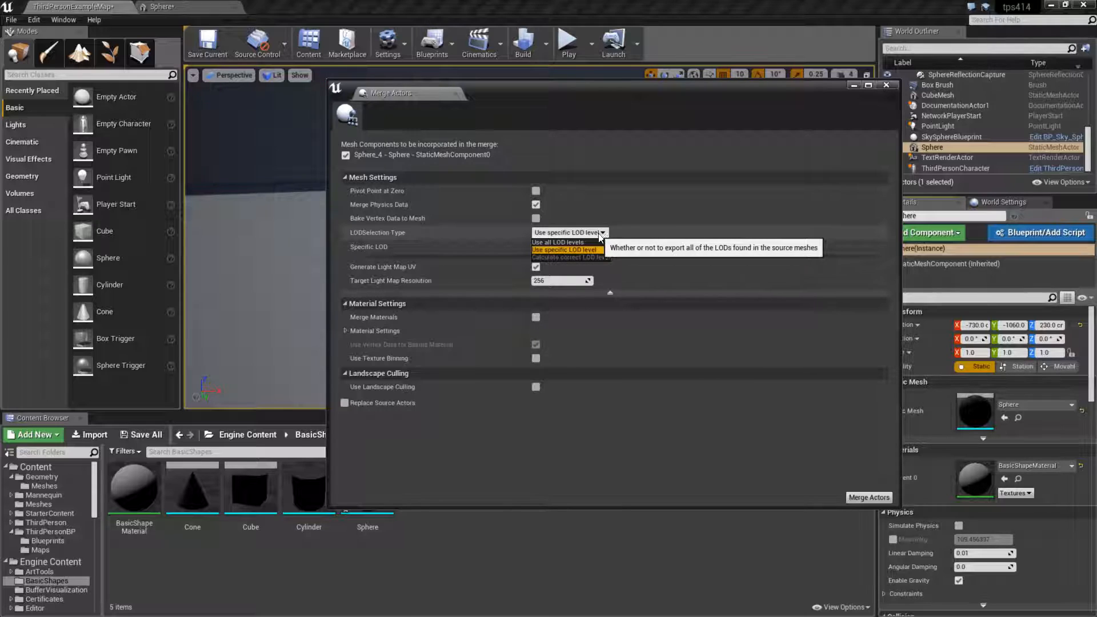
left_click(558, 243)
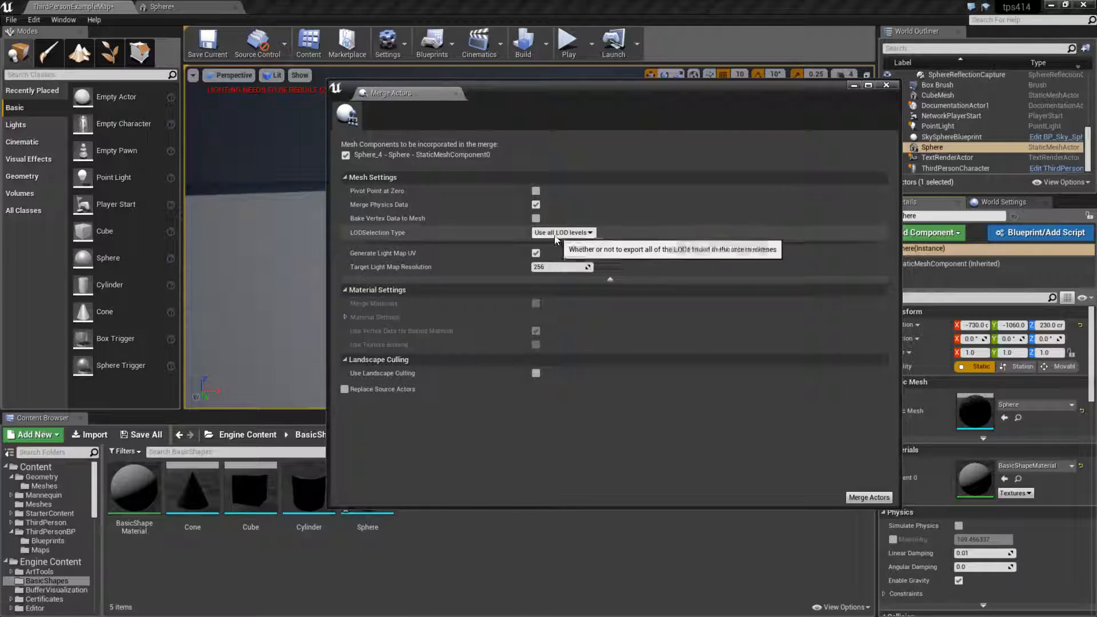
left_click(562, 233)
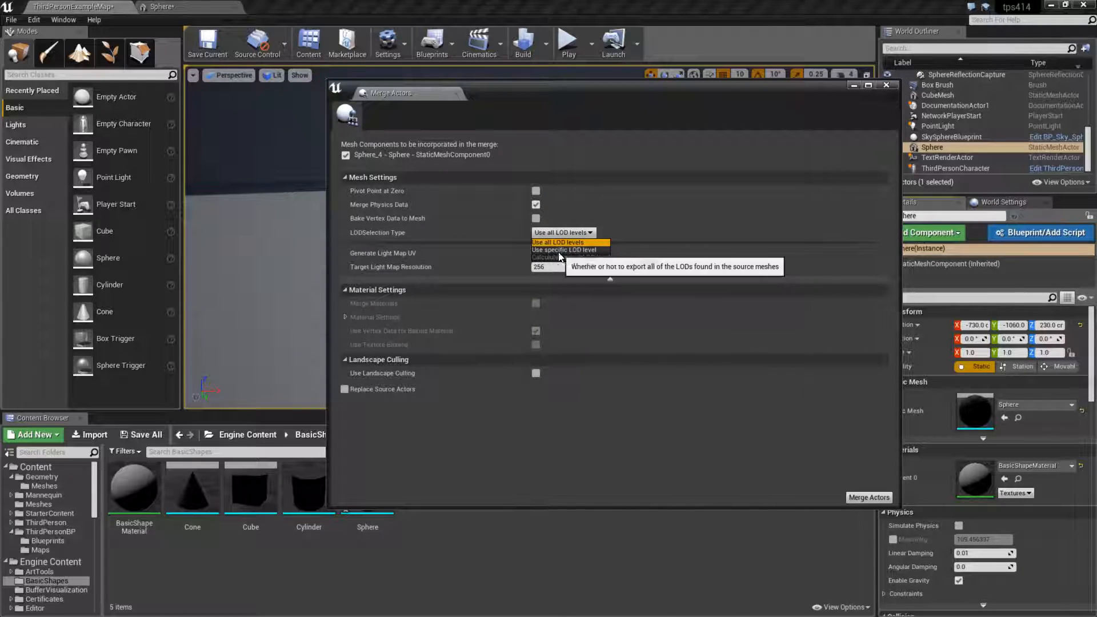
left_click(562, 249)
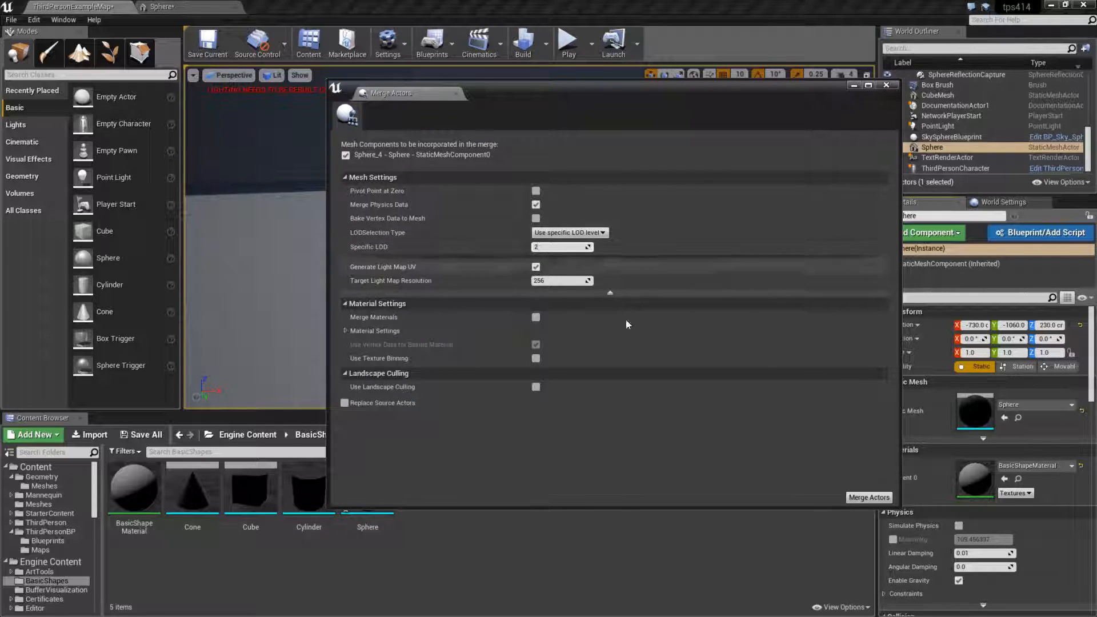
left_click(869, 497)
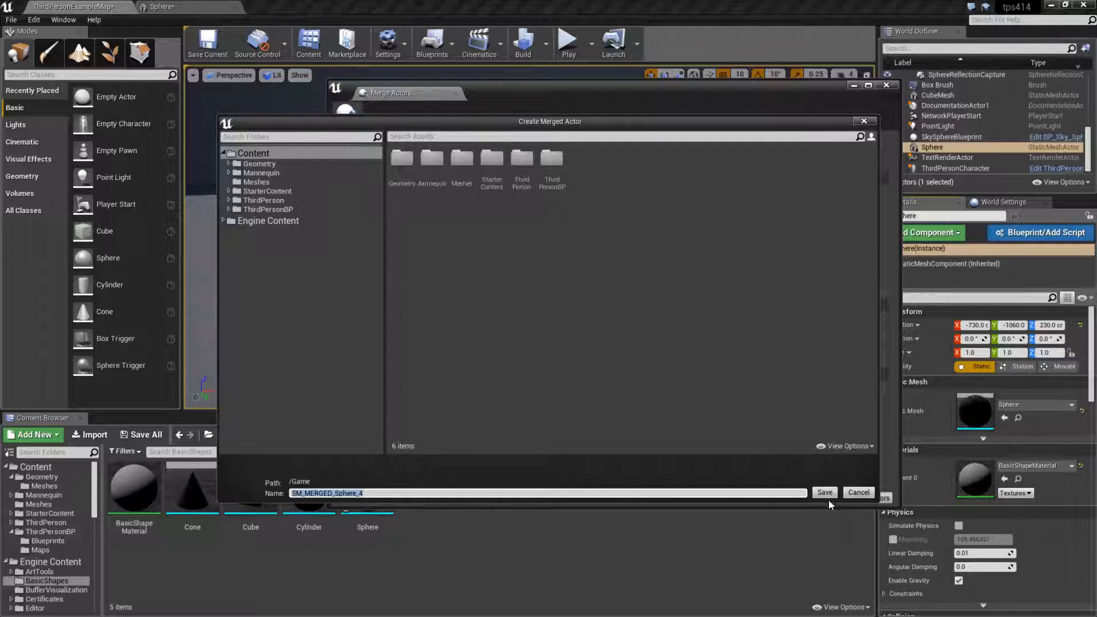
Save the merge as SM_MERGED_Sphere_4 and drag it into the level beside the original sphere
left_click(826, 491)
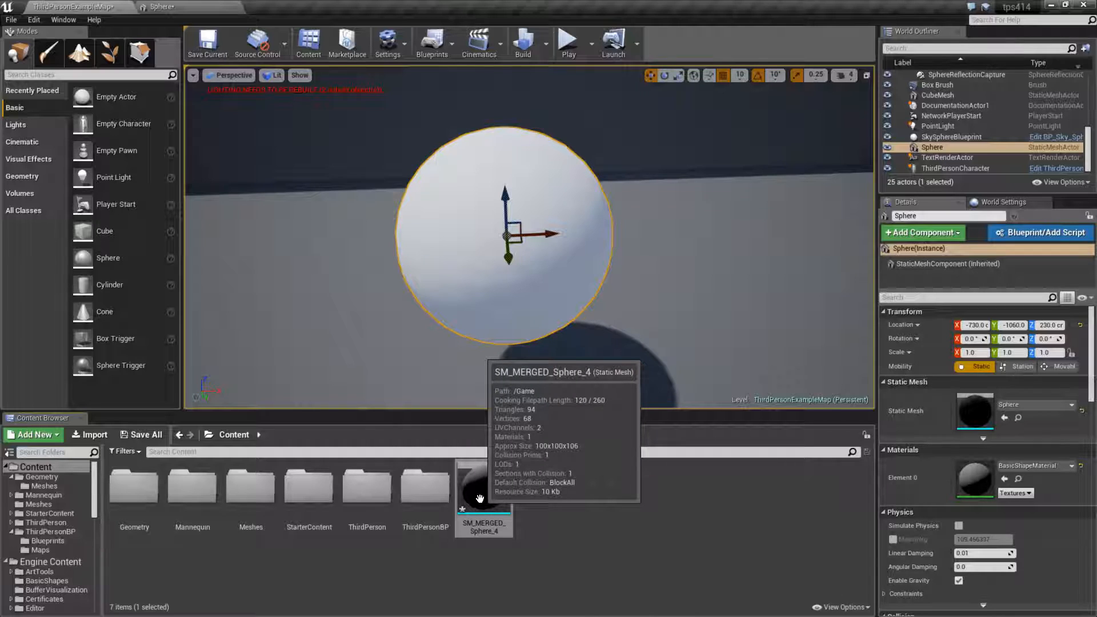
left_click_drag(483, 487, 769, 203)
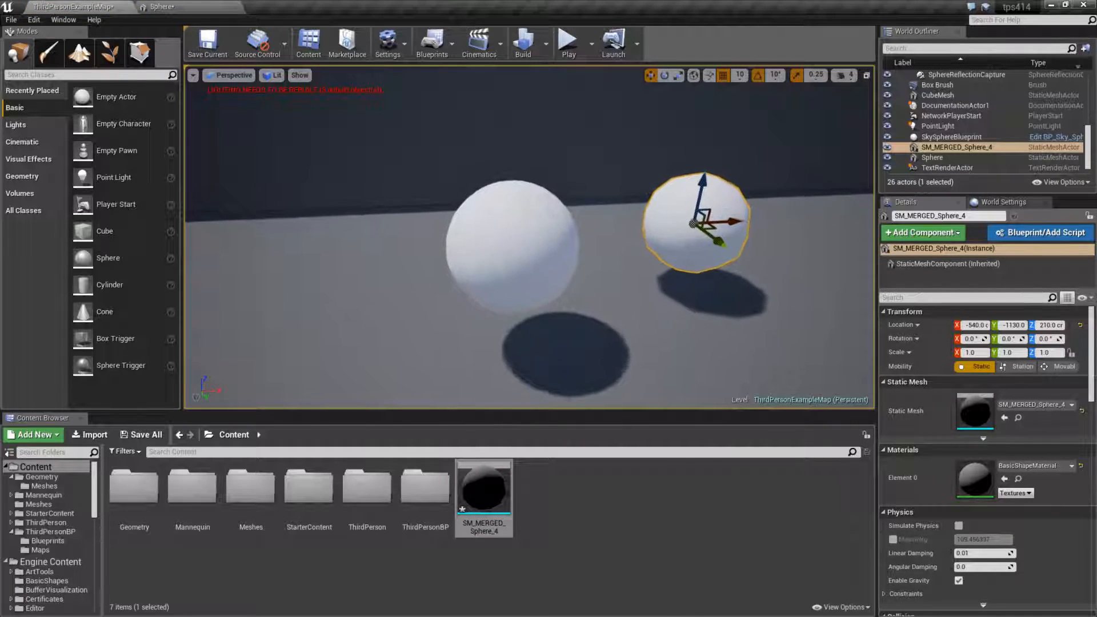
Inspect SM_MERGED_Sphere_4 in the Static Mesh Editor, confirming its single 94-triangle LOD, then return to the level
double_click(484, 492)
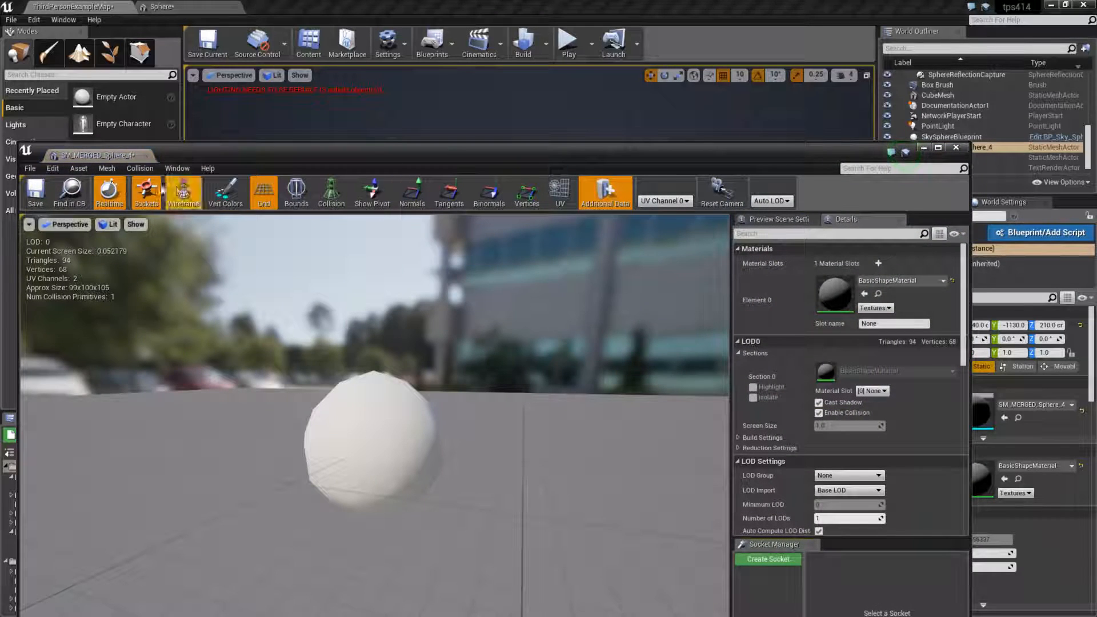
left_click(938, 148)
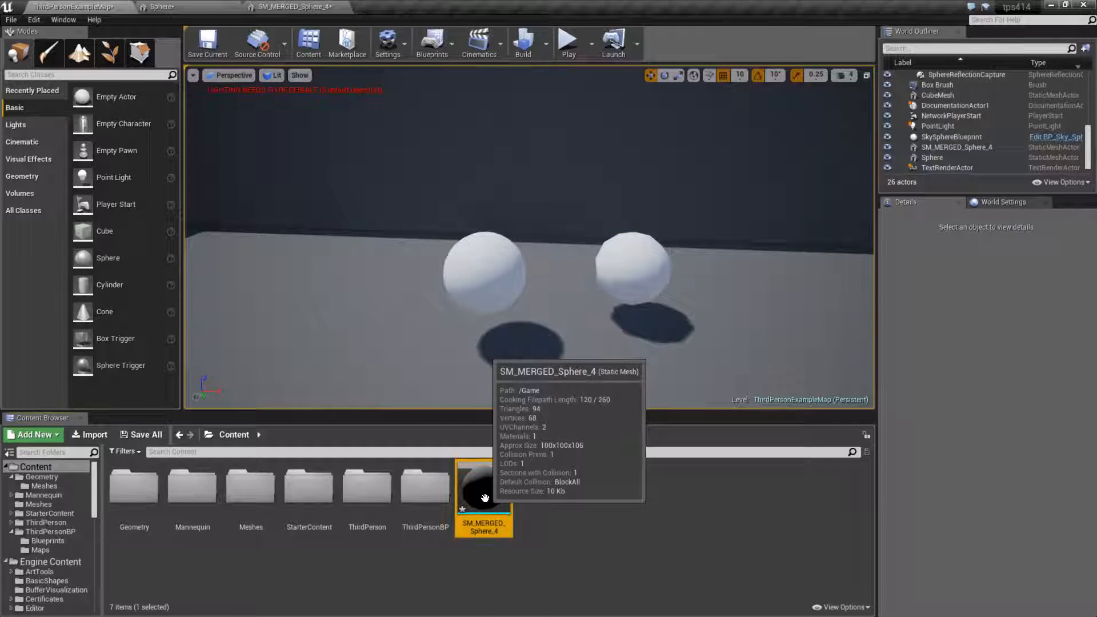
Re-view SM_MERGED_Sphere_4 in its editor from the asset menu, then reselect the original sphere in the level
right_click(484, 499)
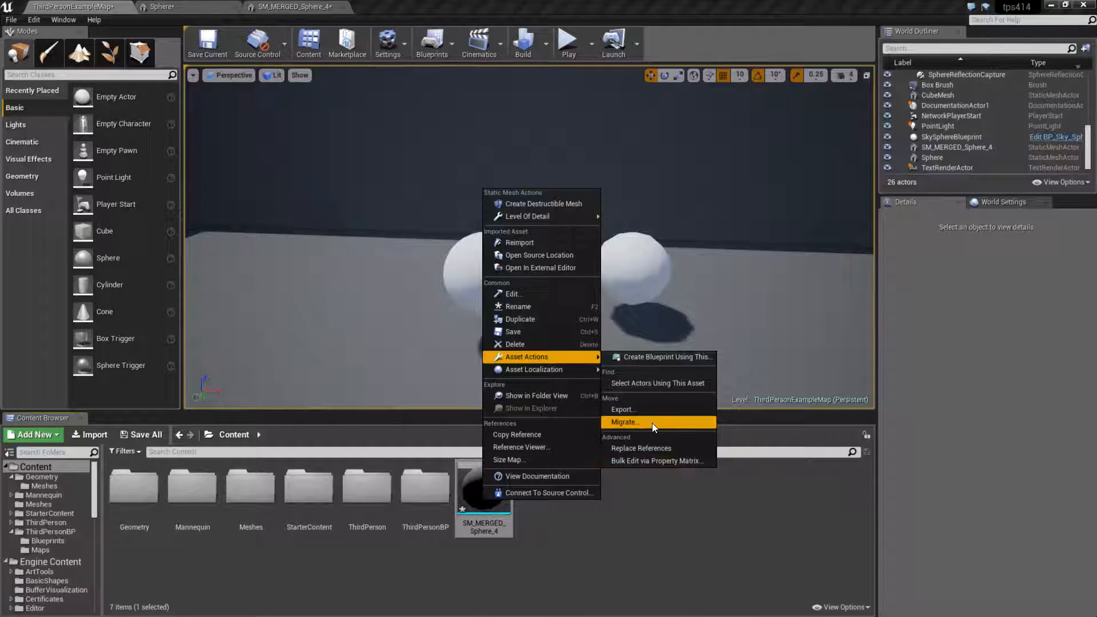
left_click(624, 423)
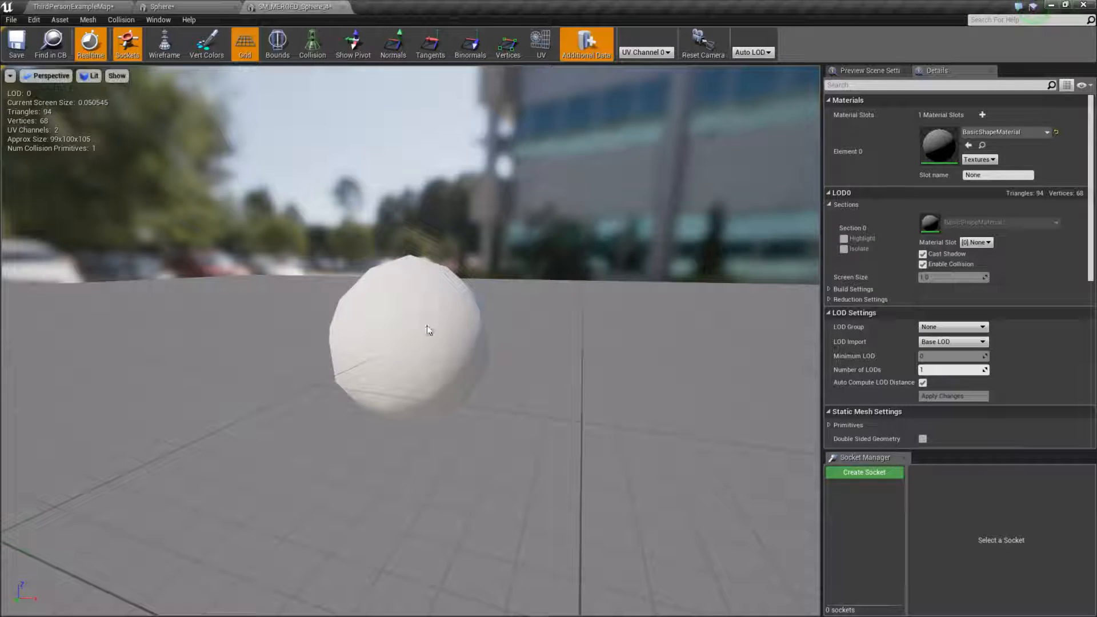
left_click(55, 6)
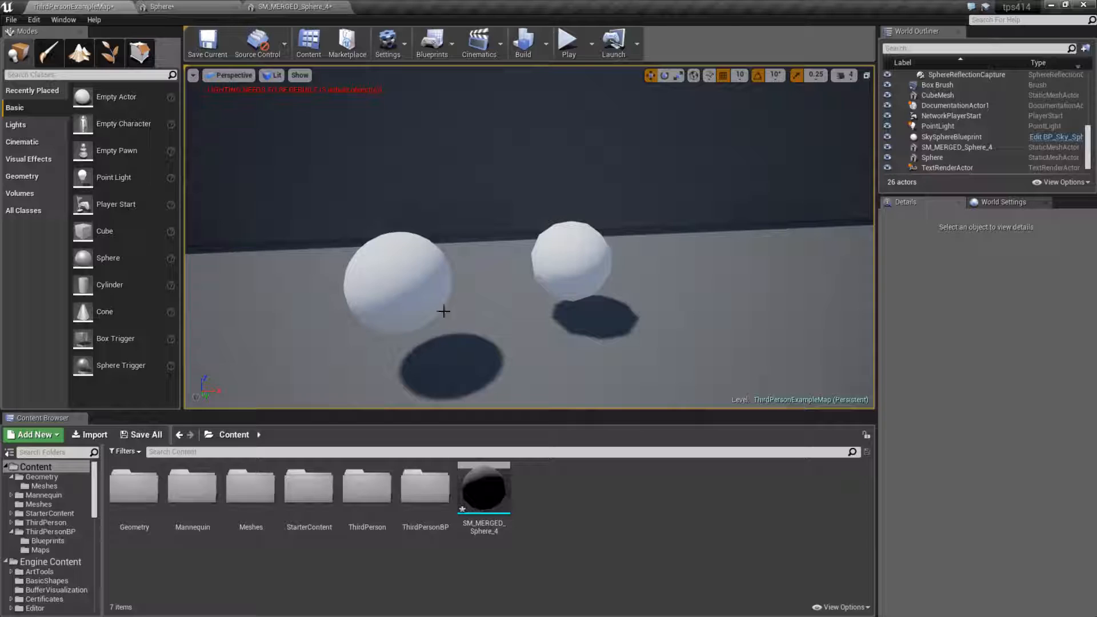
left_click(62, 20)
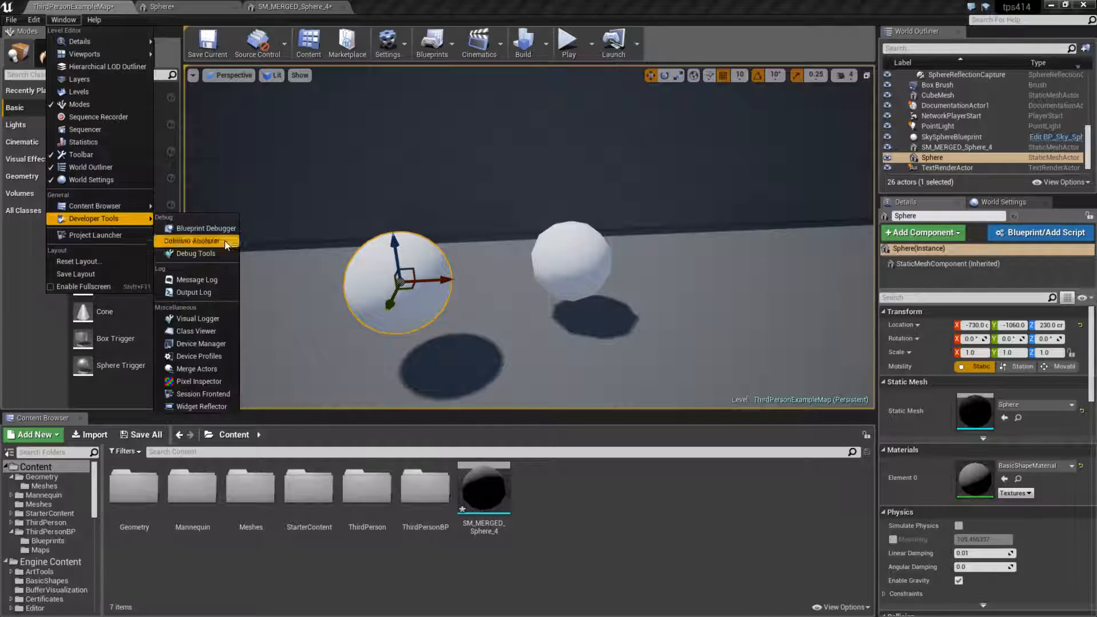
Merge the sphere at LOD 1 into SM_MERGED_Sphere_5, save it, and place it as a third sphere in the level
left_click(200, 356)
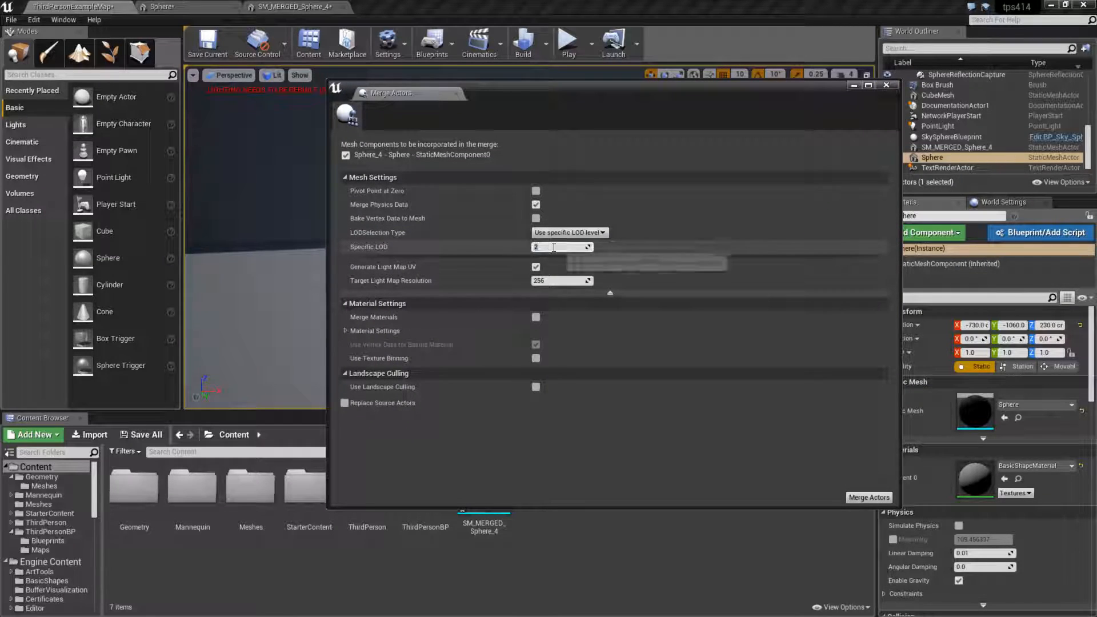
left_click(869, 498)
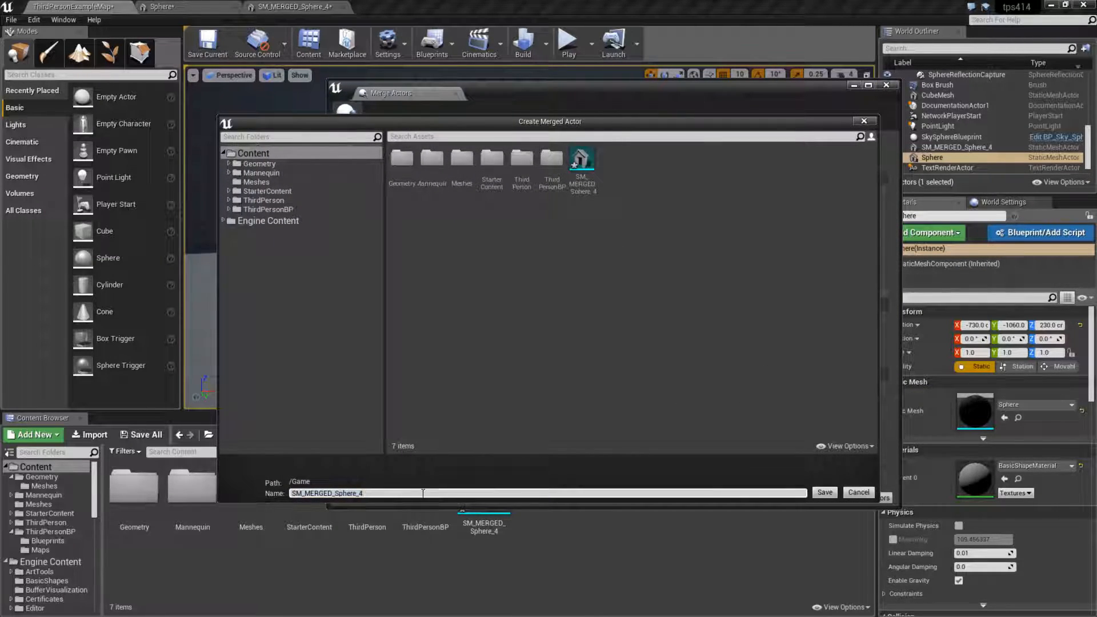
left_click(826, 491)
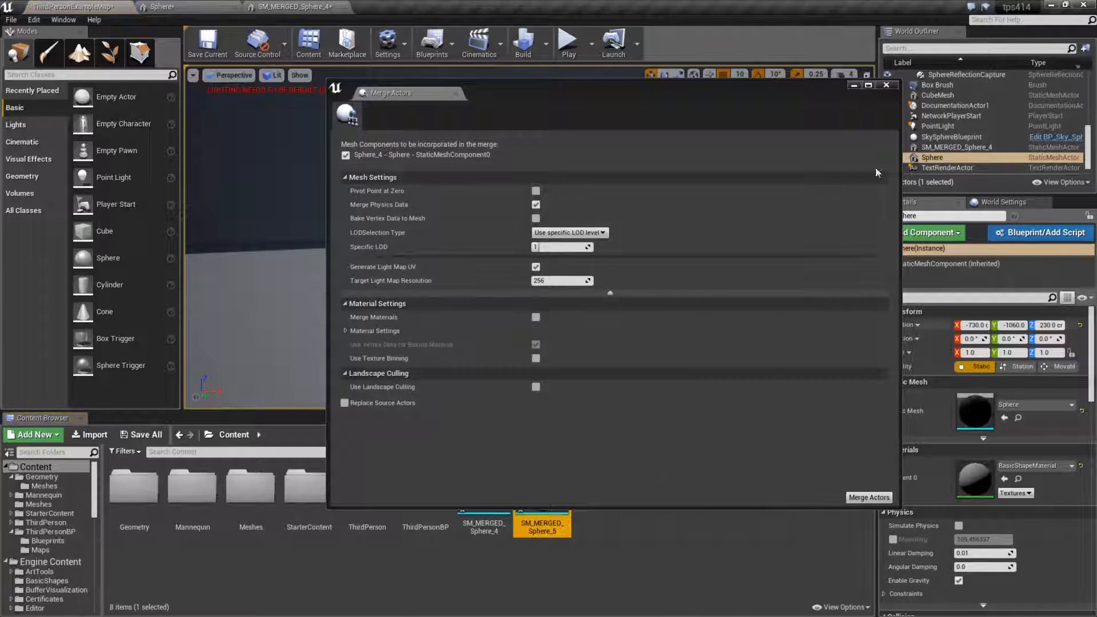
left_click(869, 497)
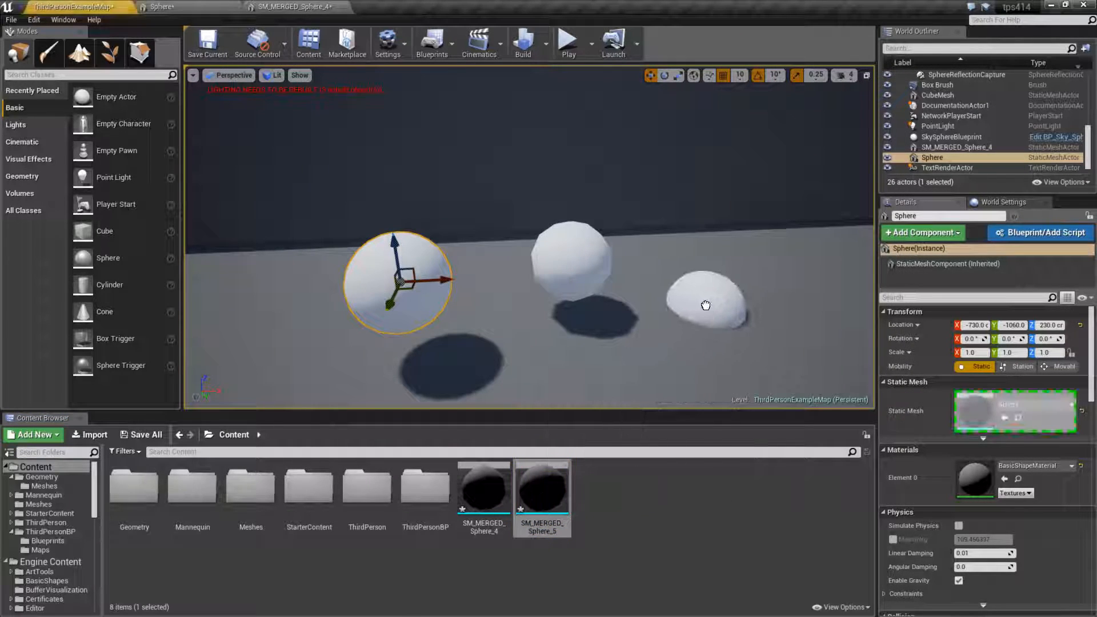